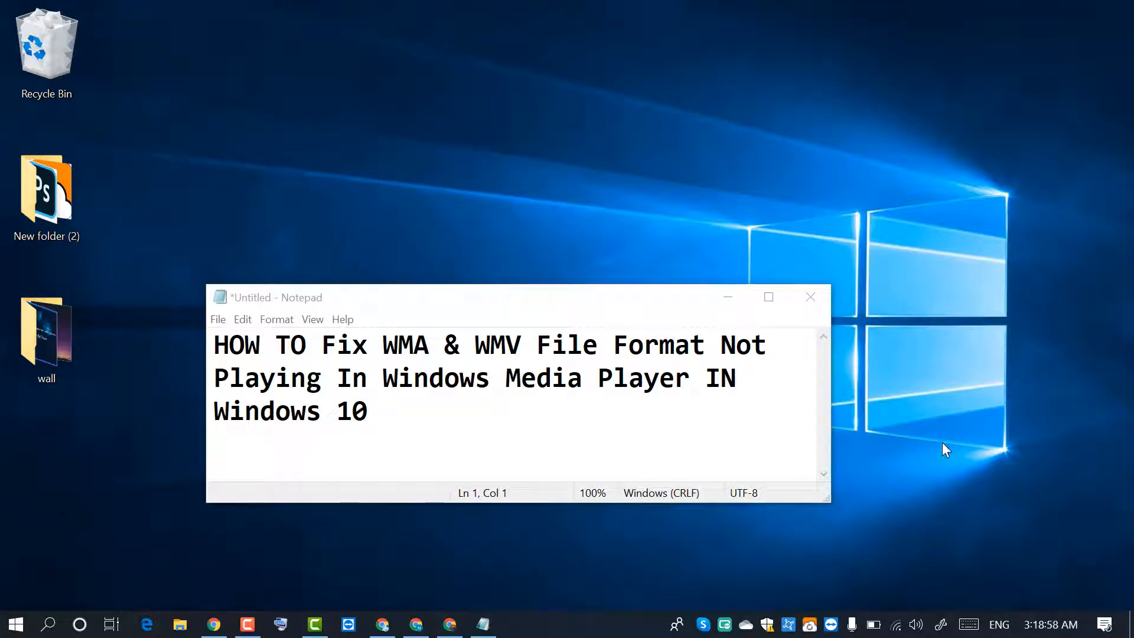
{"action": "mouse_move", "coordinate": [381, 354]}
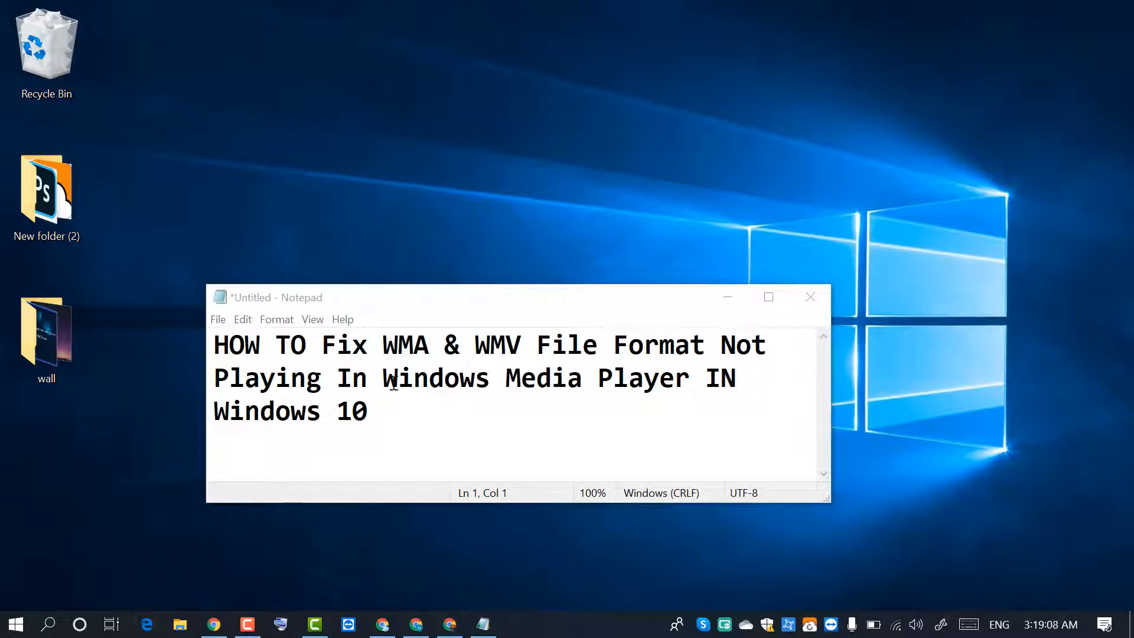
{"action": "mouse_move", "coordinate": [1068, 427]}
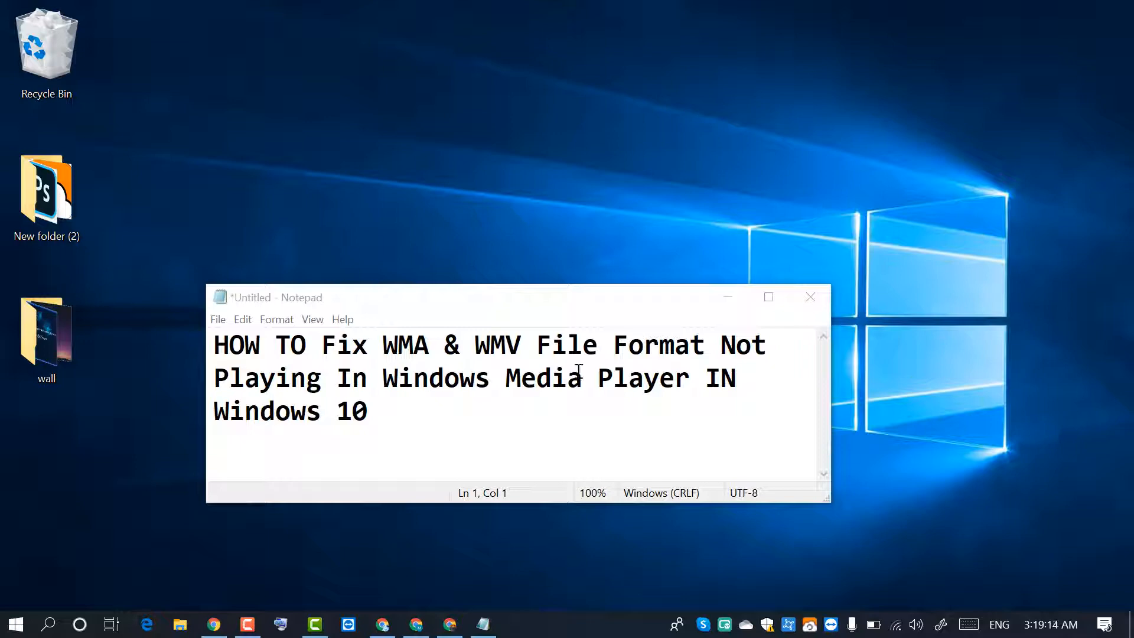
Close the Notepad note about fixing WMA and WMV playback
{"action": "left_click", "coordinate": [809, 298]}
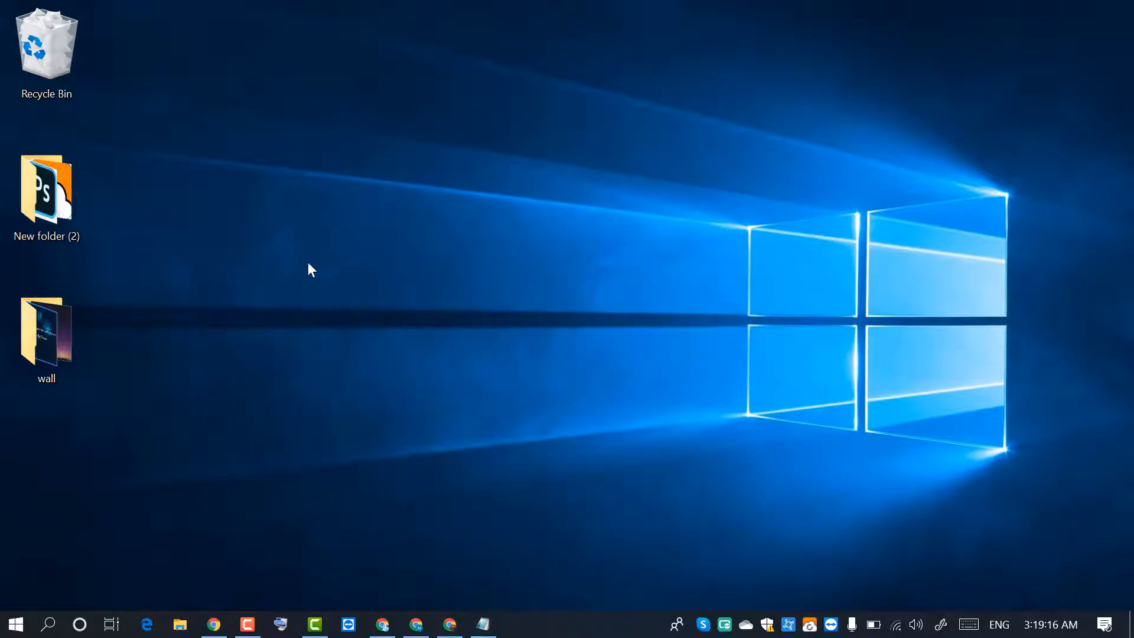
Search 'TURN WINDOWS FEATURE' and open Turn Windows features on or off
{"action": "left_click", "coordinate": [49, 624]}
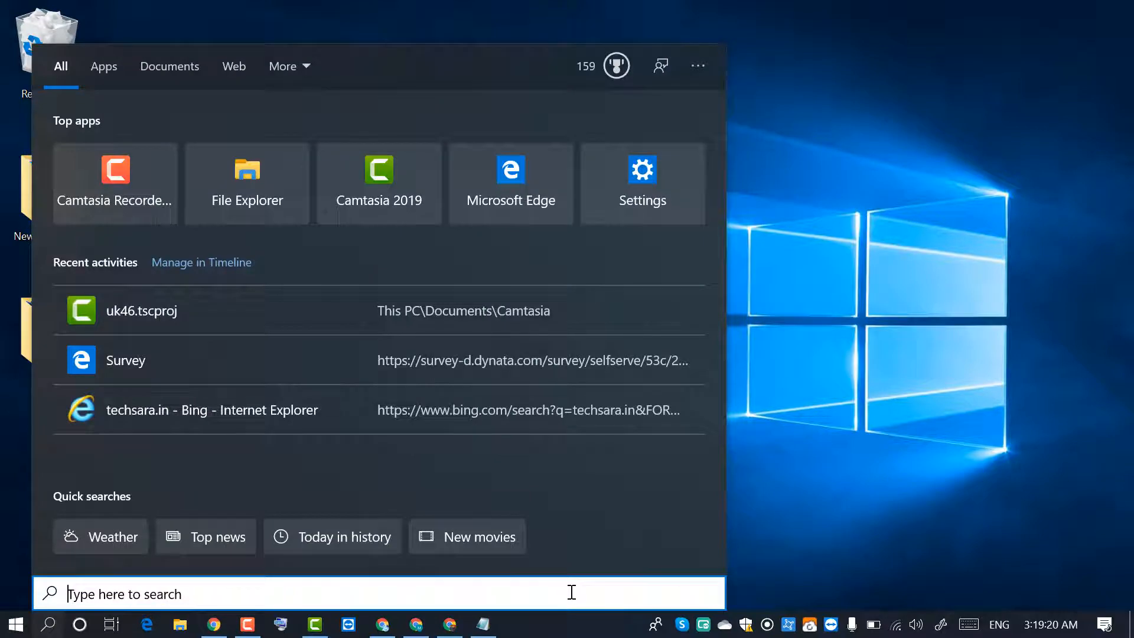
{"action": "type", "text": "TURN"}
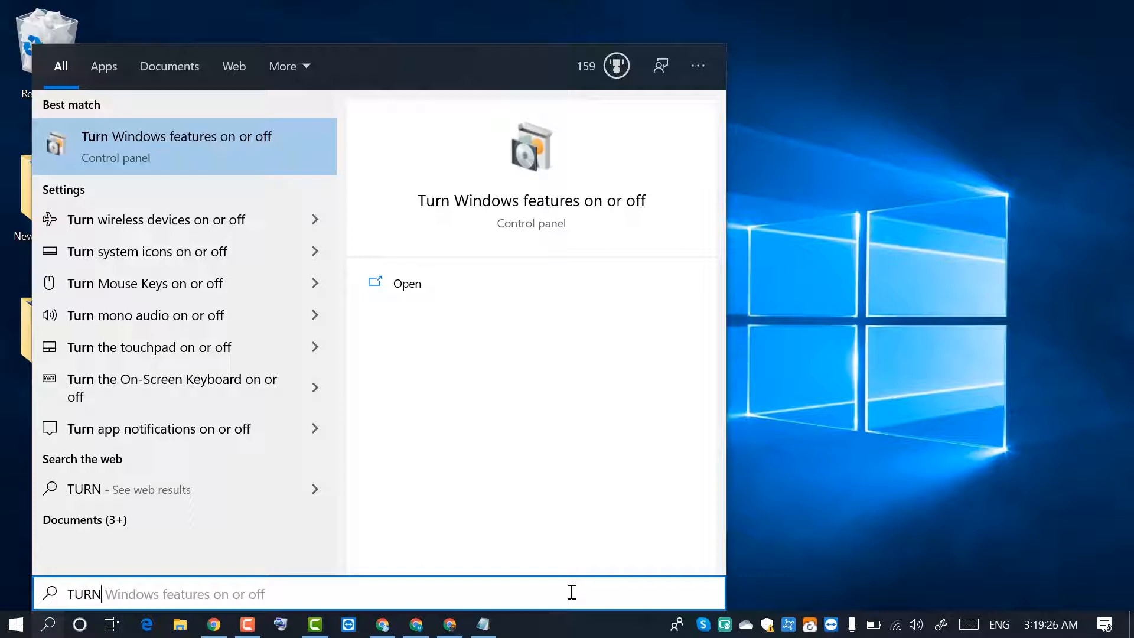
{"action": "type", "text": "WINDOWS"}
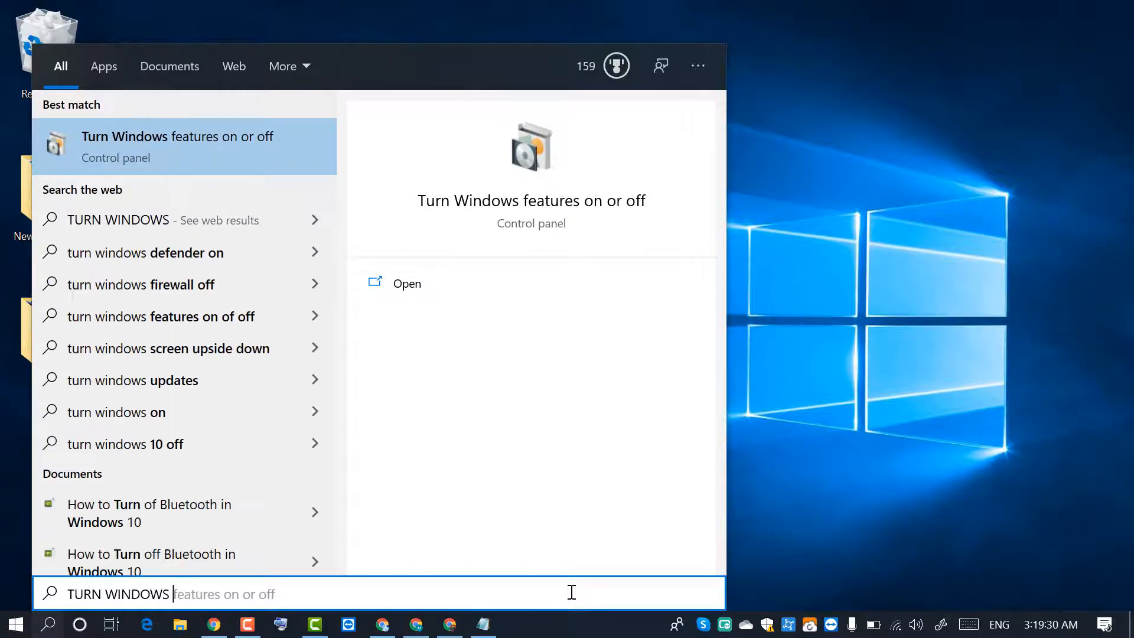
{"action": "type", "text": "FEATURE"}
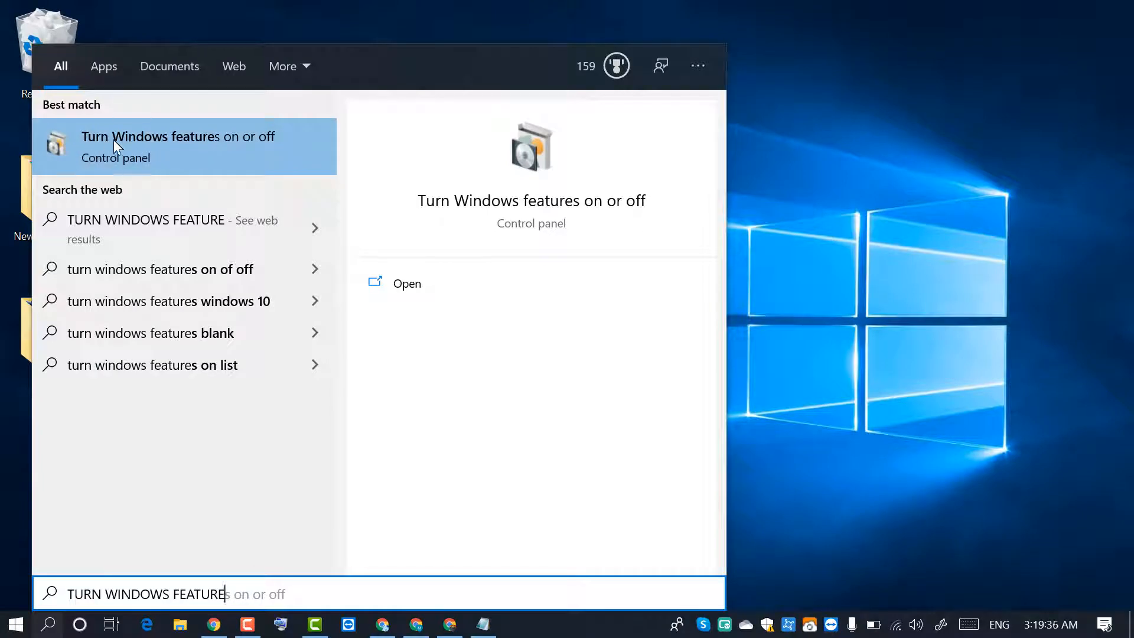
{"action": "mouse_move", "coordinate": [210, 148]}
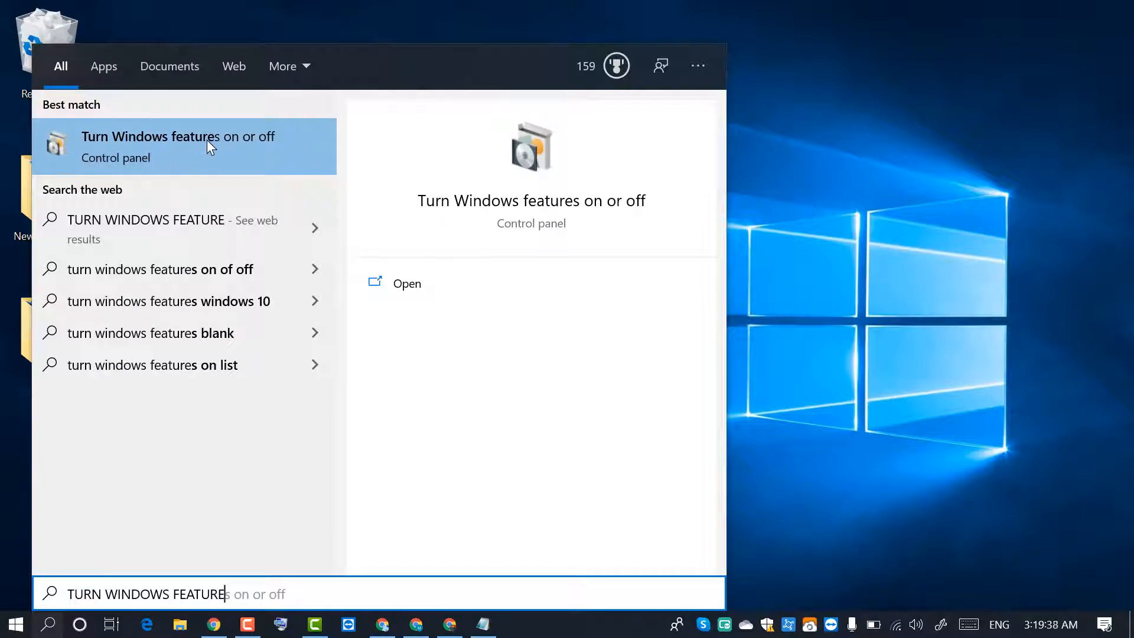
{"action": "left_click", "coordinate": [177, 147]}
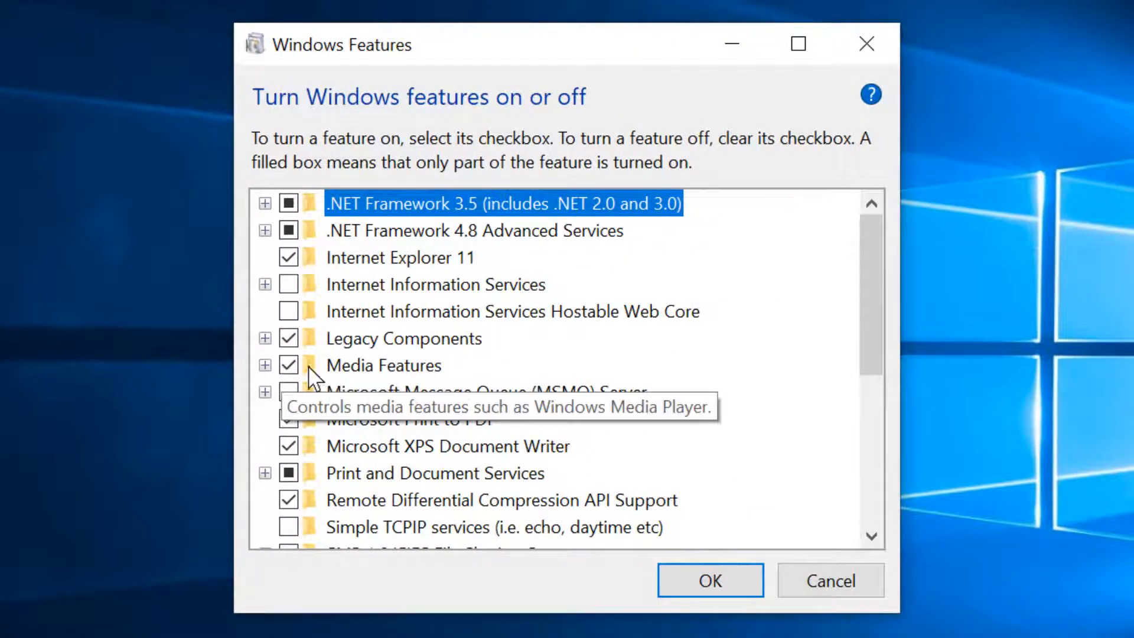
{"action": "mouse_move", "coordinate": [376, 384]}
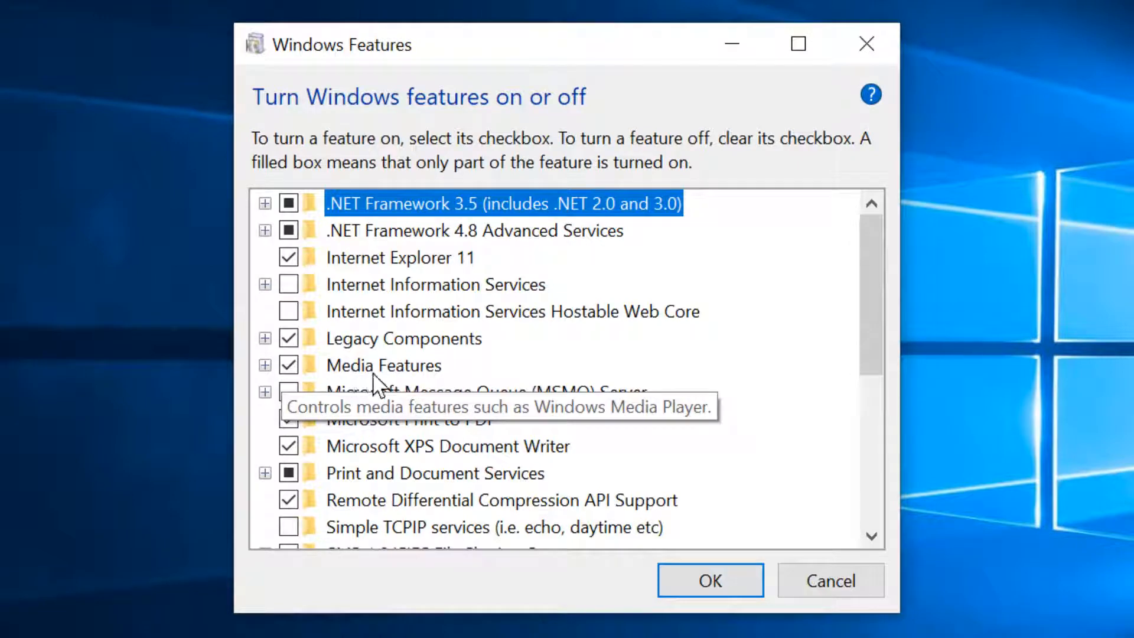
Expand Media Features, re-tick Windows Media Player, and confirm with OK
{"action": "left_click", "coordinate": [265, 365]}
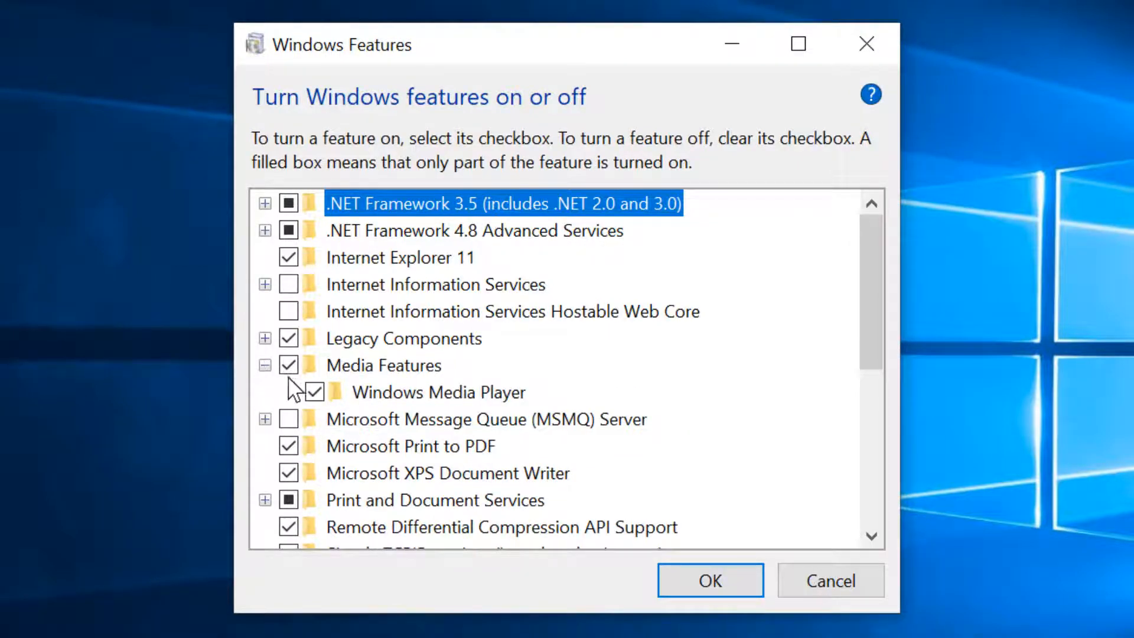
{"action": "mouse_move", "coordinate": [339, 402]}
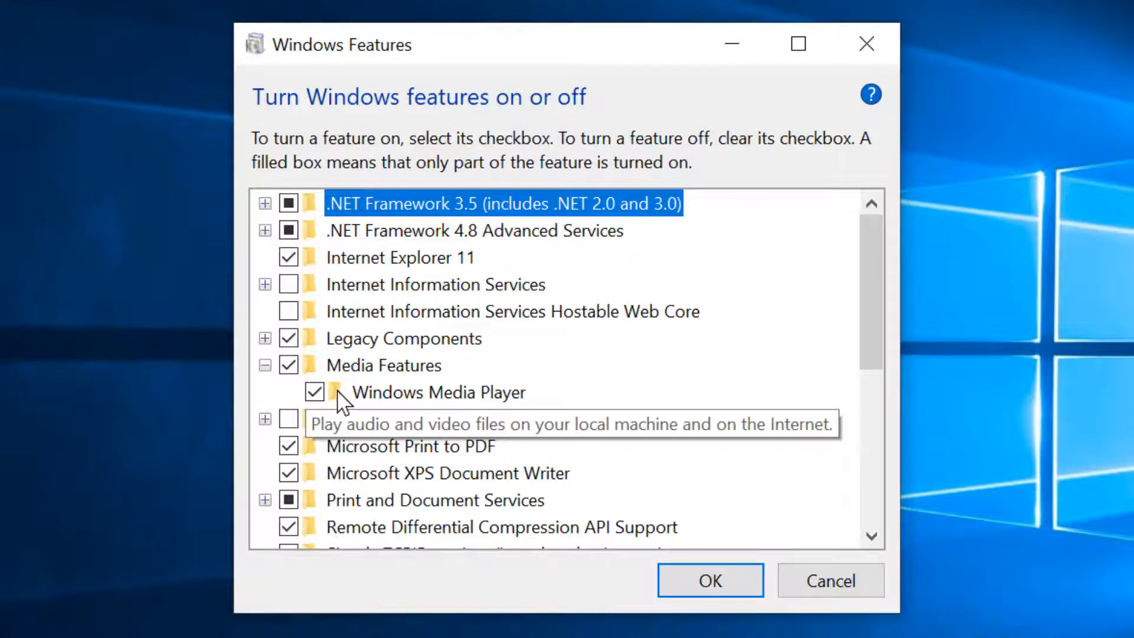
{"action": "left_click", "coordinate": [314, 392]}
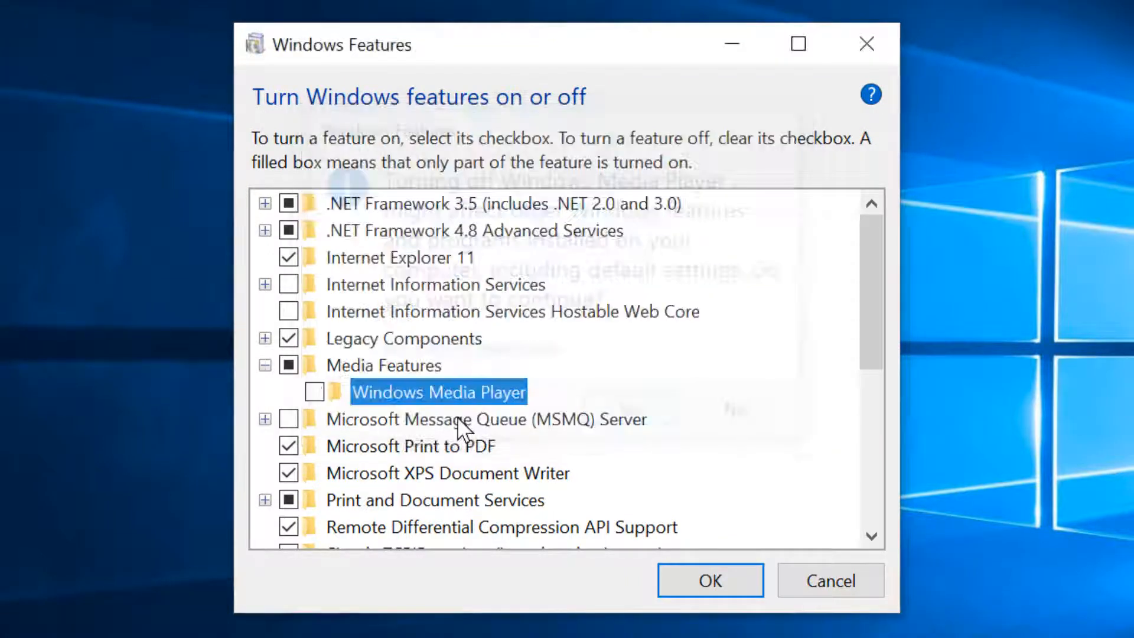
{"action": "left_click", "coordinate": [315, 392]}
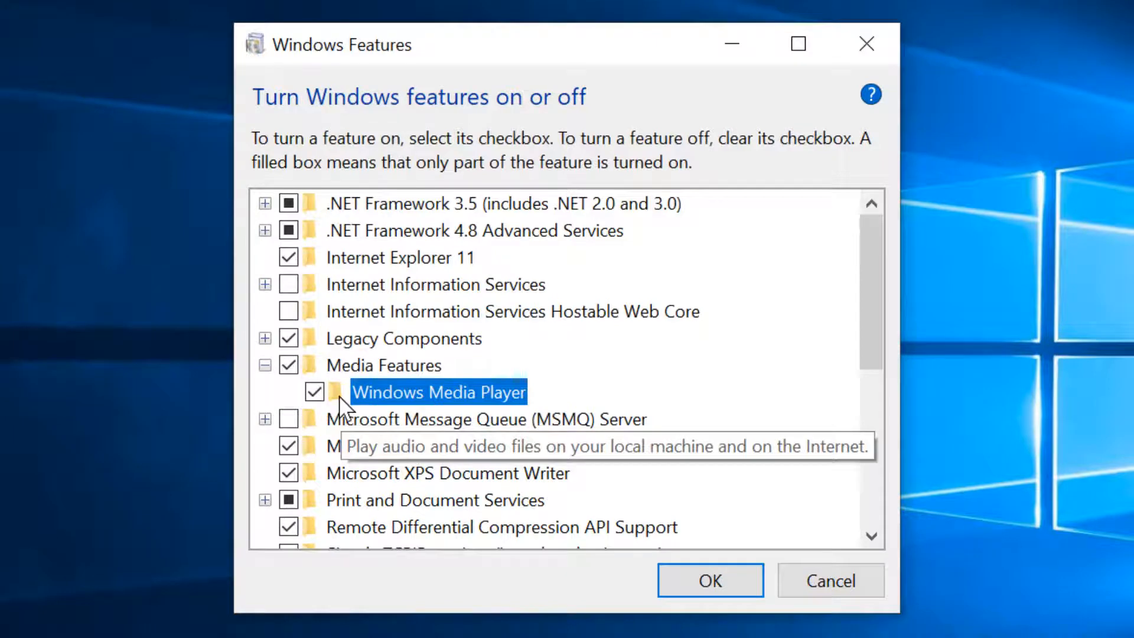
{"action": "left_click", "coordinate": [710, 580]}
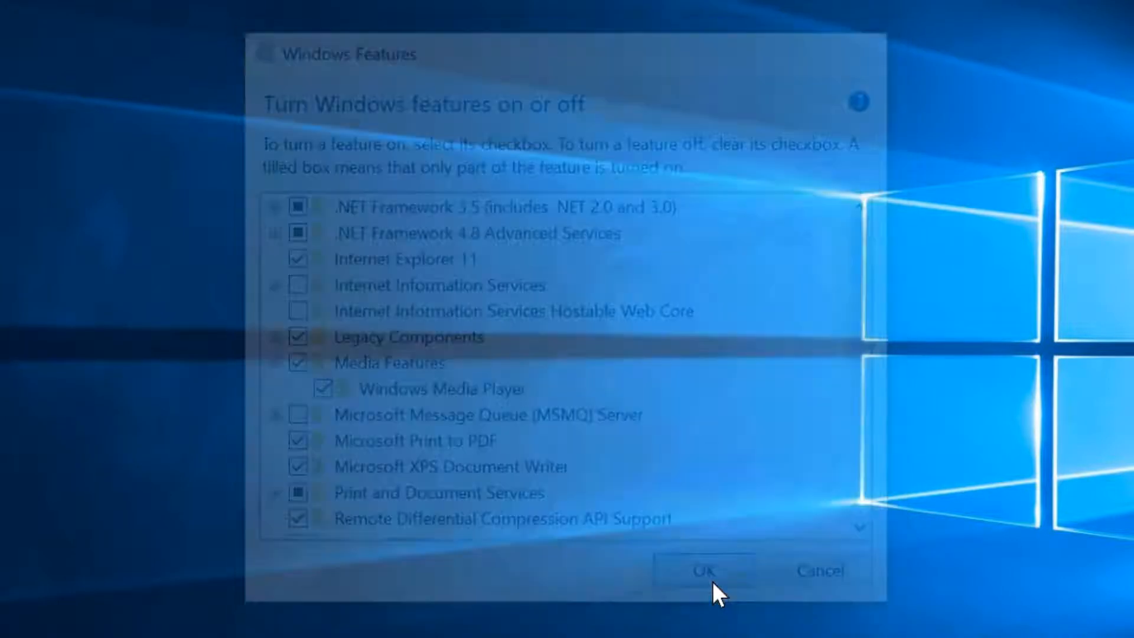
{"action": "left_click", "coordinate": [701, 571]}
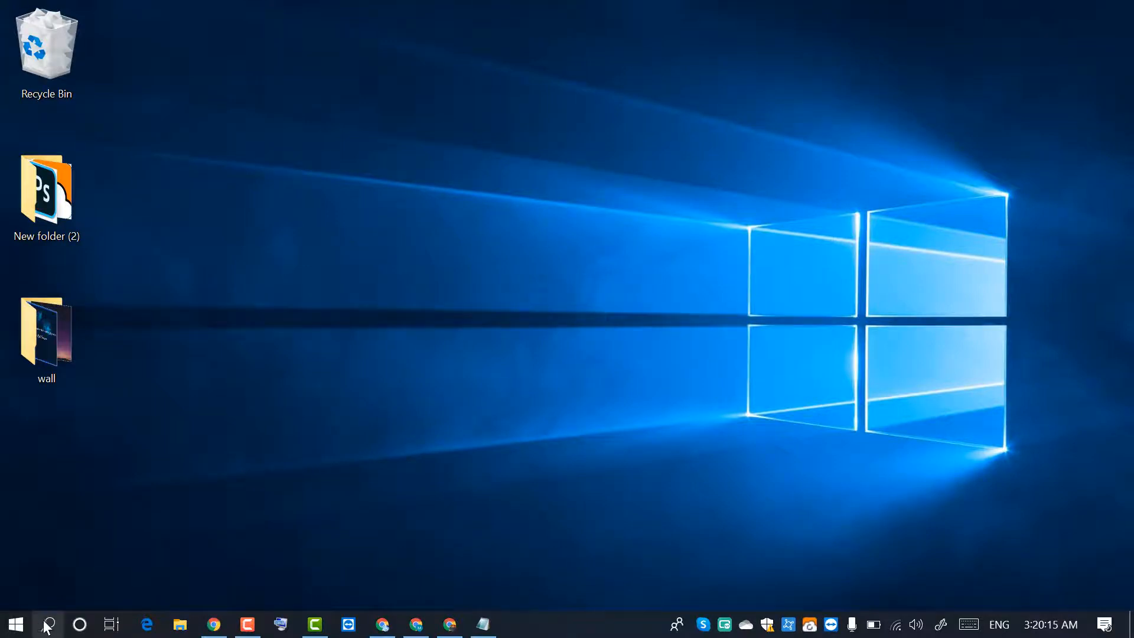
Search for Windows Media Player and launch it from the results
{"action": "left_click", "coordinate": [47, 623]}
{"action": "type", "text": "WINDOWS MED"}
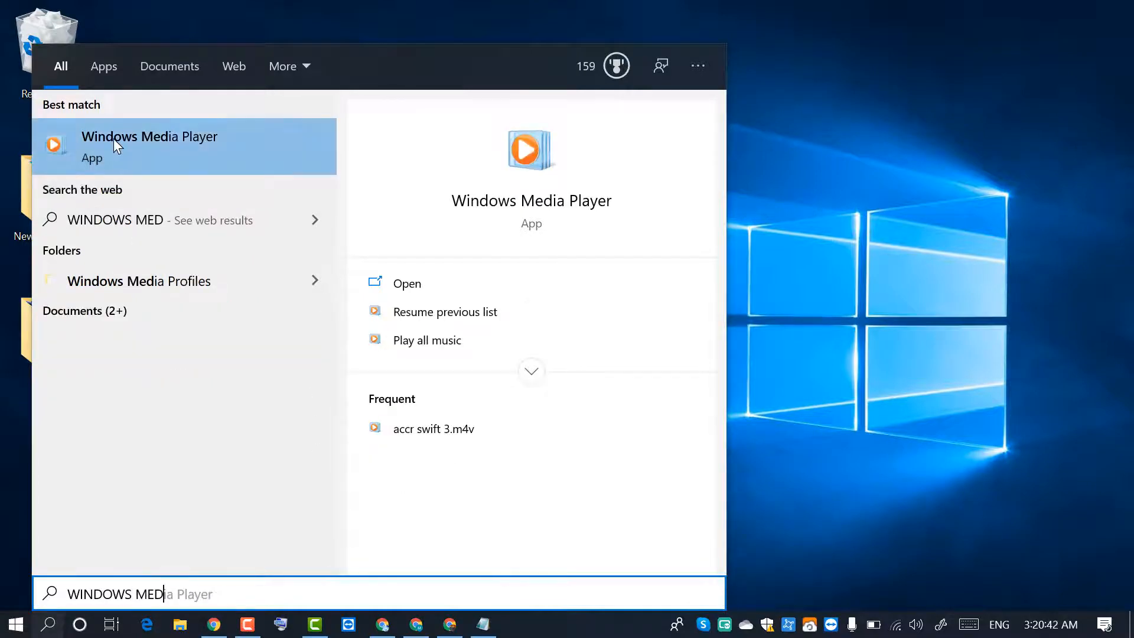
{"action": "left_click", "coordinate": [150, 145]}
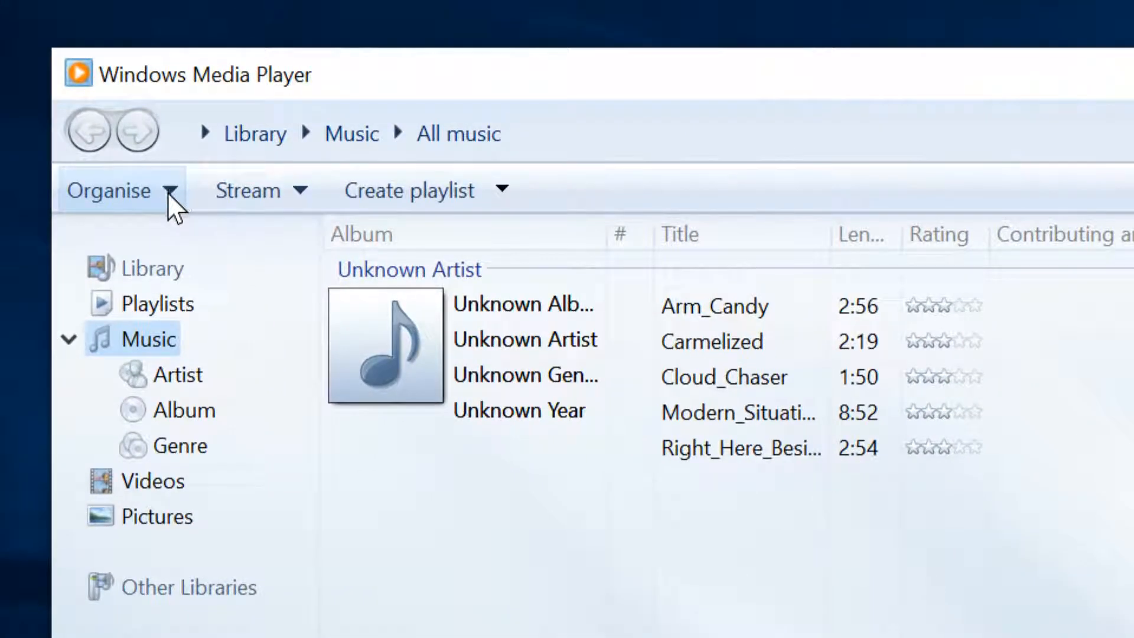
Open Organise > Options and head to the Performance settings
{"action": "left_click", "coordinate": [116, 190]}
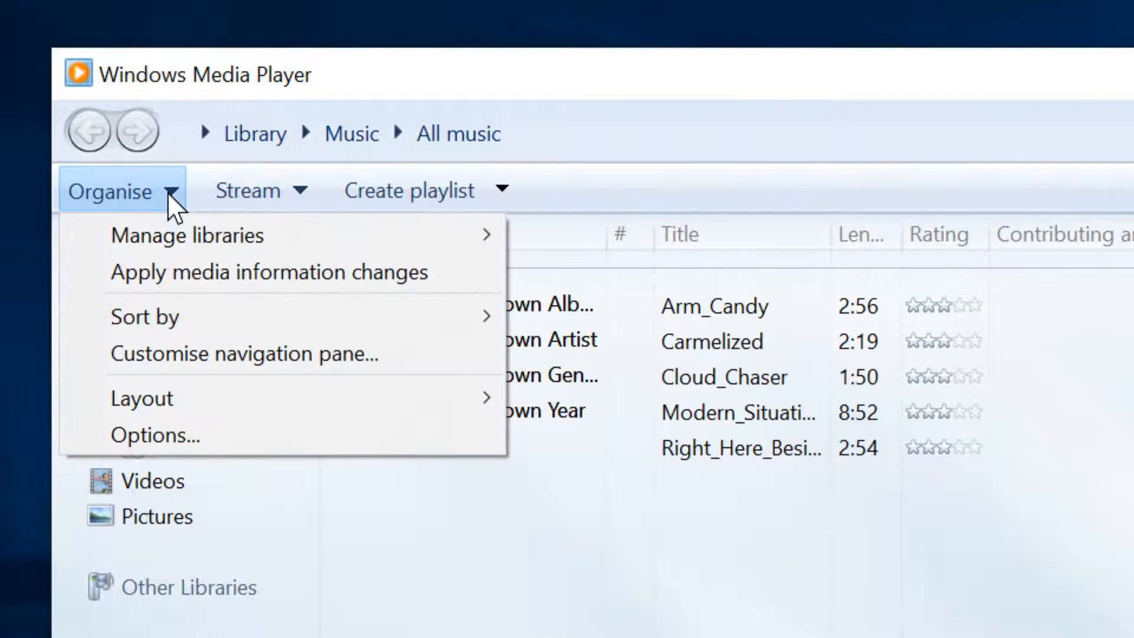
{"action": "mouse_move", "coordinate": [154, 434]}
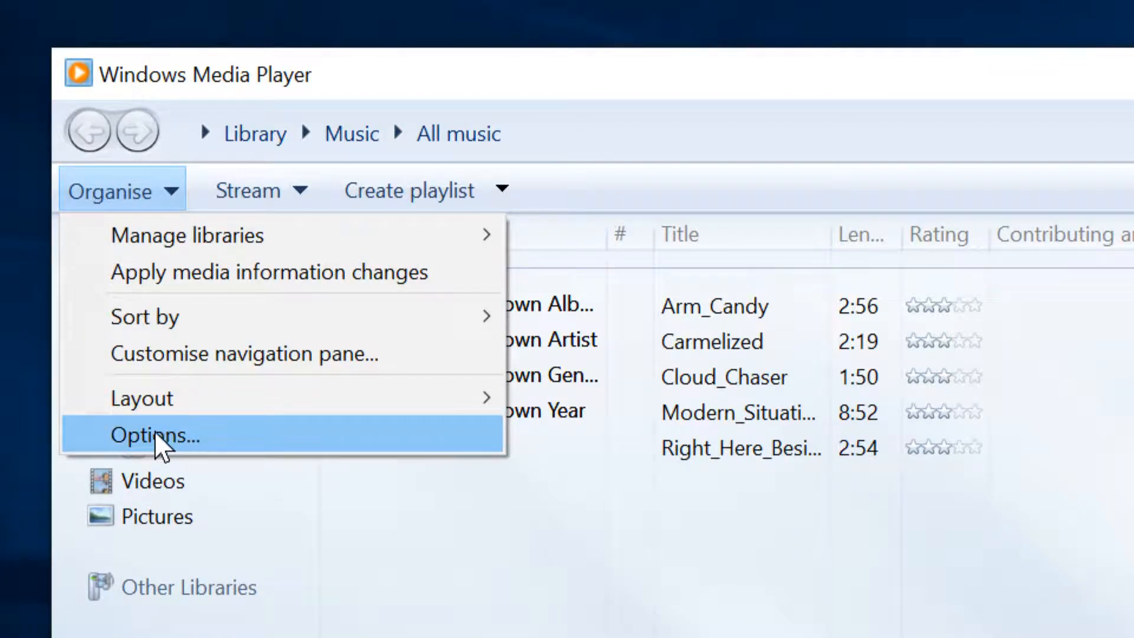
{"action": "left_click", "coordinate": [155, 435]}
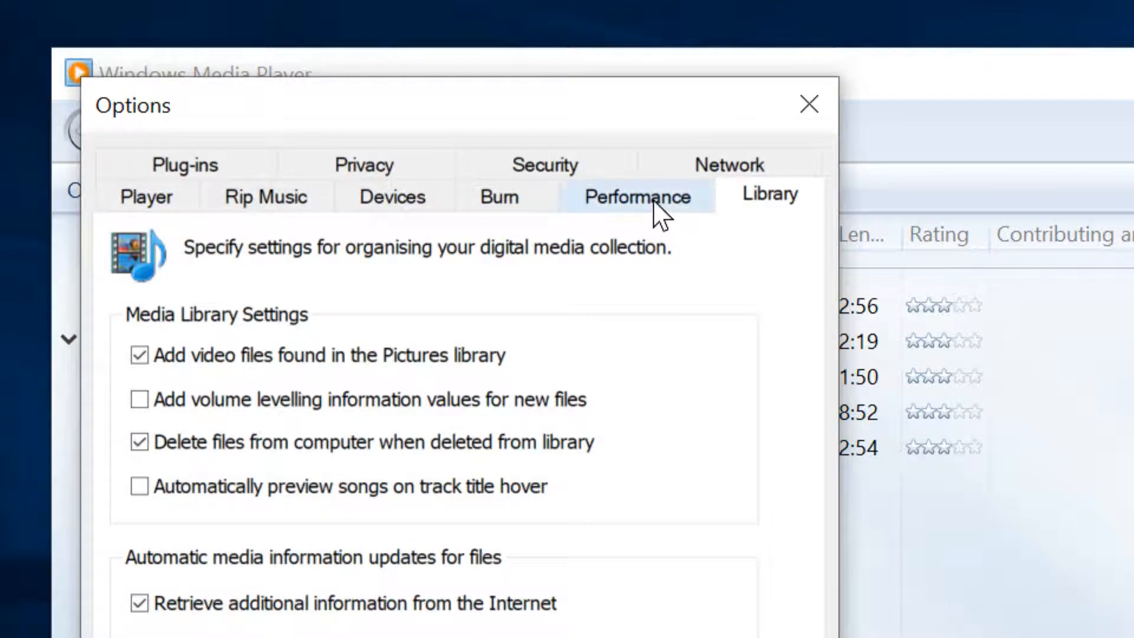
{"action": "left_click", "coordinate": [637, 197]}
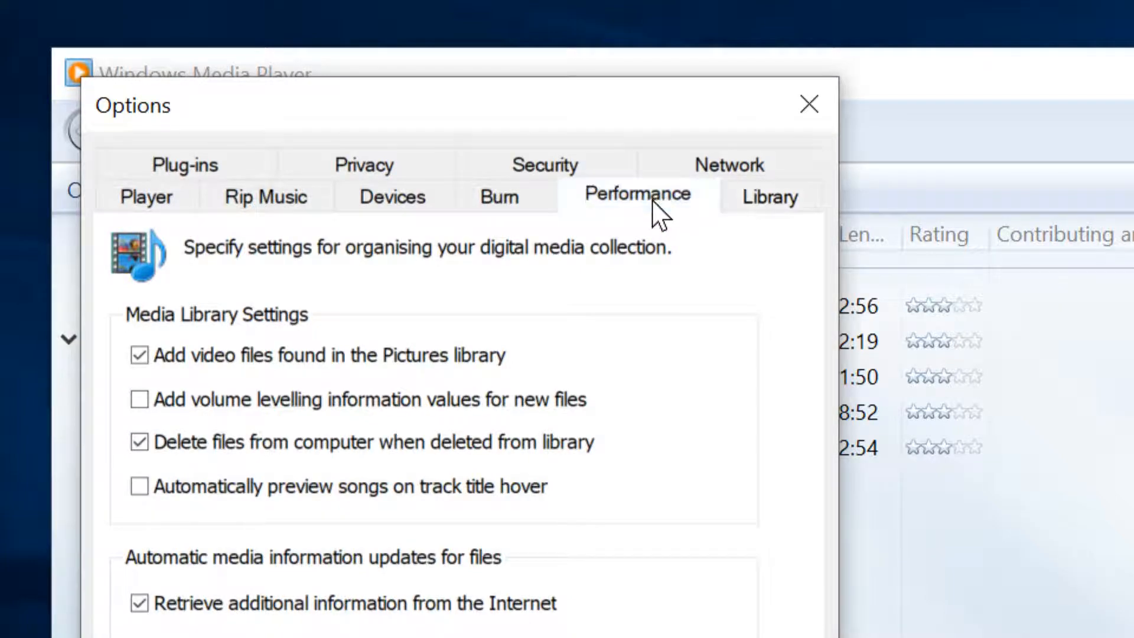
Uncheck 'Turn on DirectX Video Acceleration for WMV files' and confirm with OK
{"action": "left_click", "coordinate": [638, 195]}
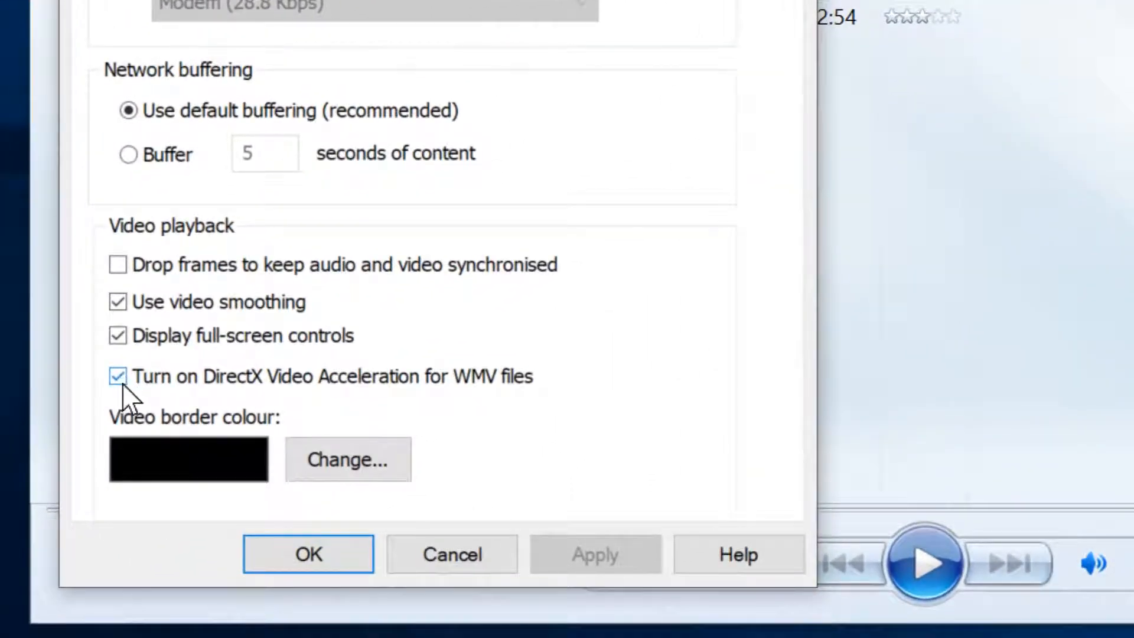
{"action": "left_click", "coordinate": [117, 376]}
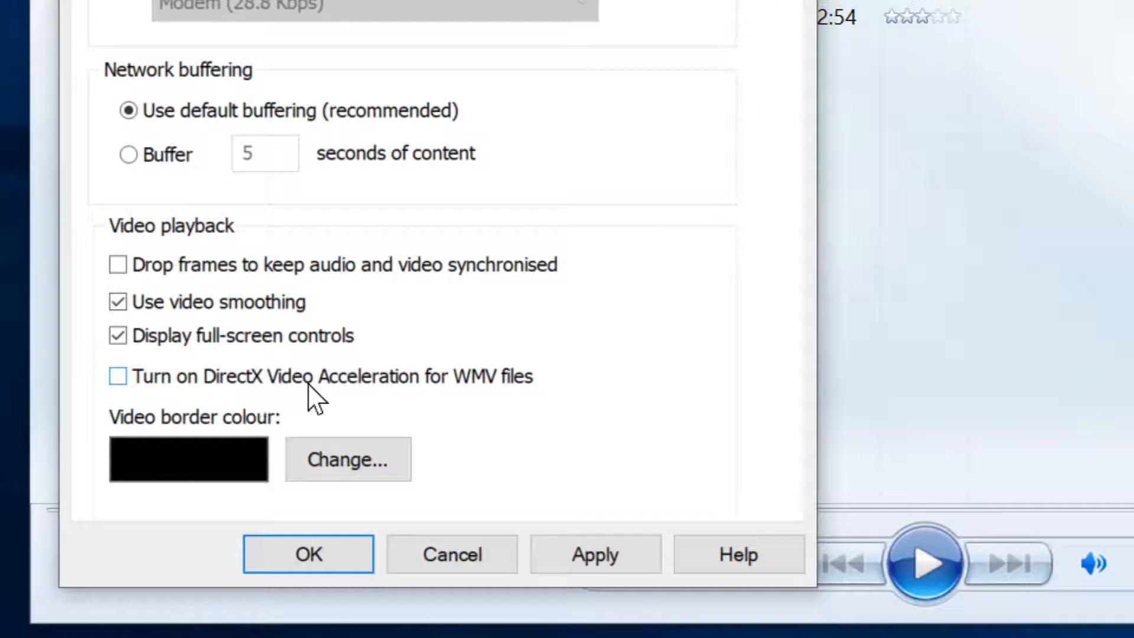
{"action": "mouse_move", "coordinate": [416, 402]}
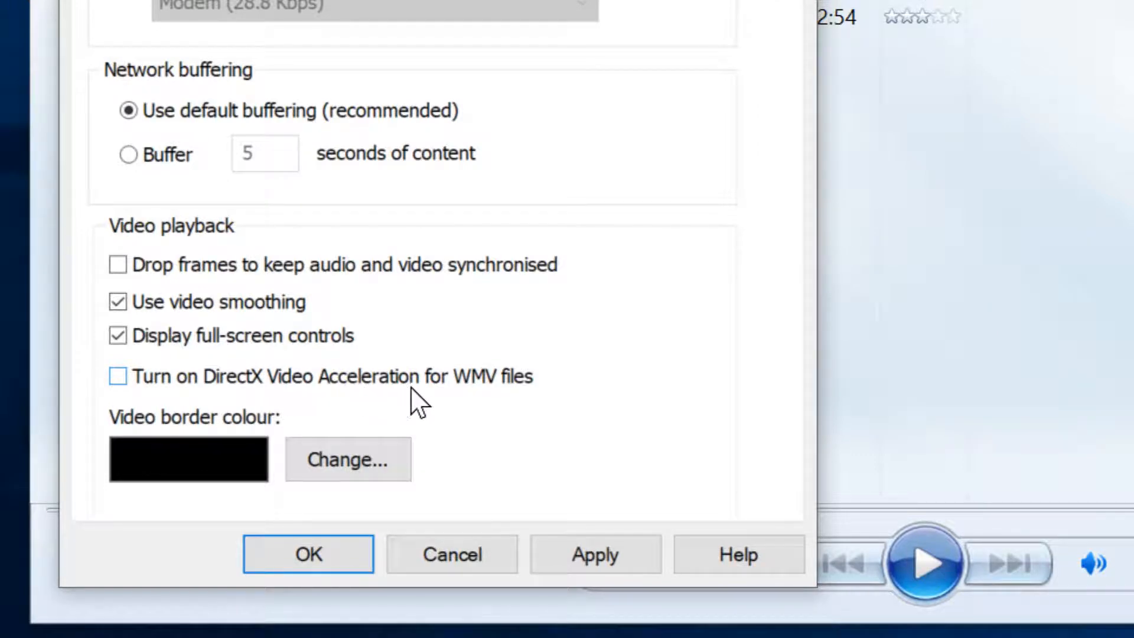
{"action": "mouse_move", "coordinate": [561, 405]}
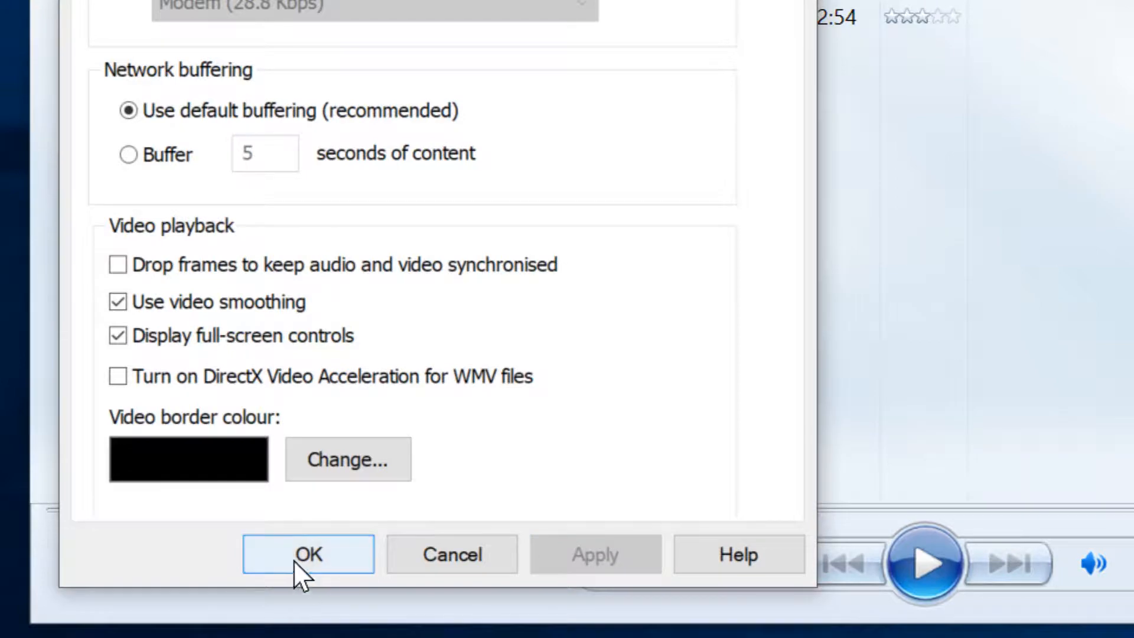
{"action": "left_click", "coordinate": [308, 554]}
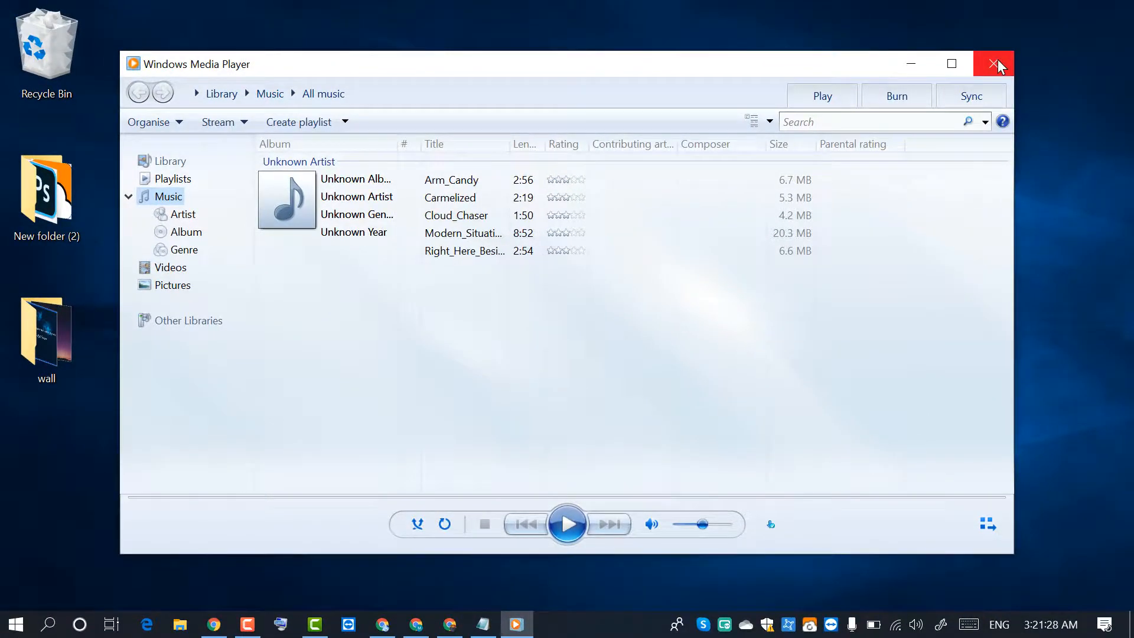
Close the Windows Media Player window, leaving the desktop
{"action": "left_click", "coordinate": [993, 64]}
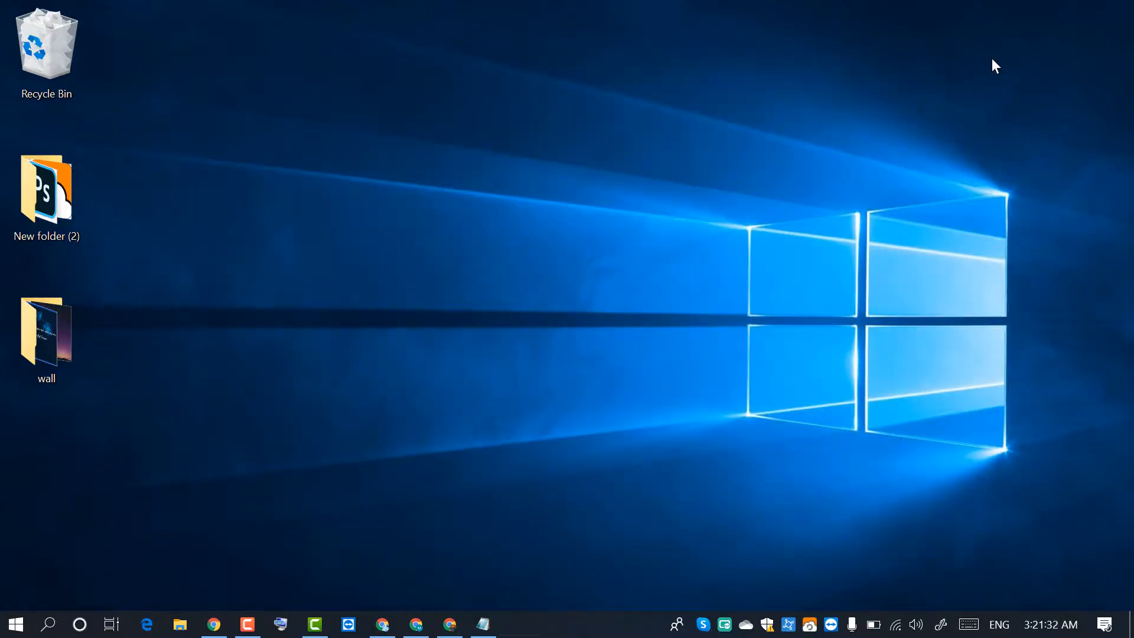
{"action": "mouse_move", "coordinate": [832, 193]}
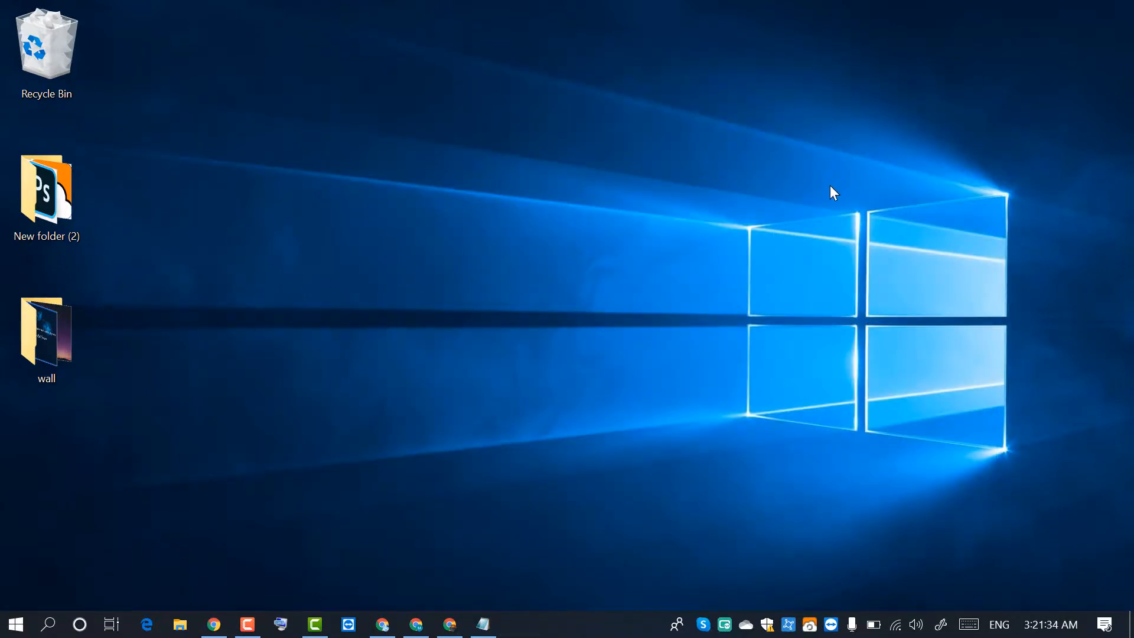